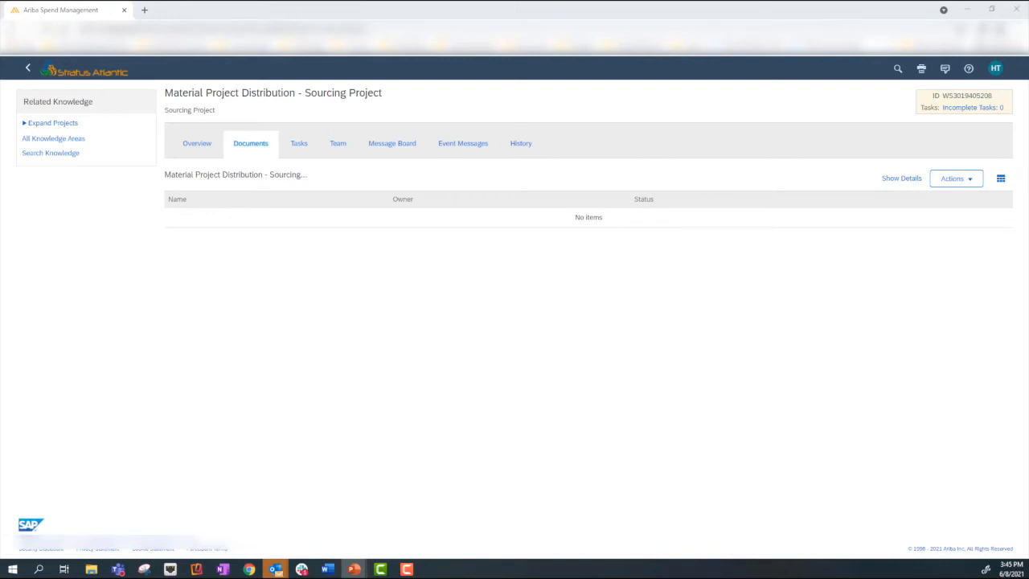
pyautogui.moveTo(3, 201)
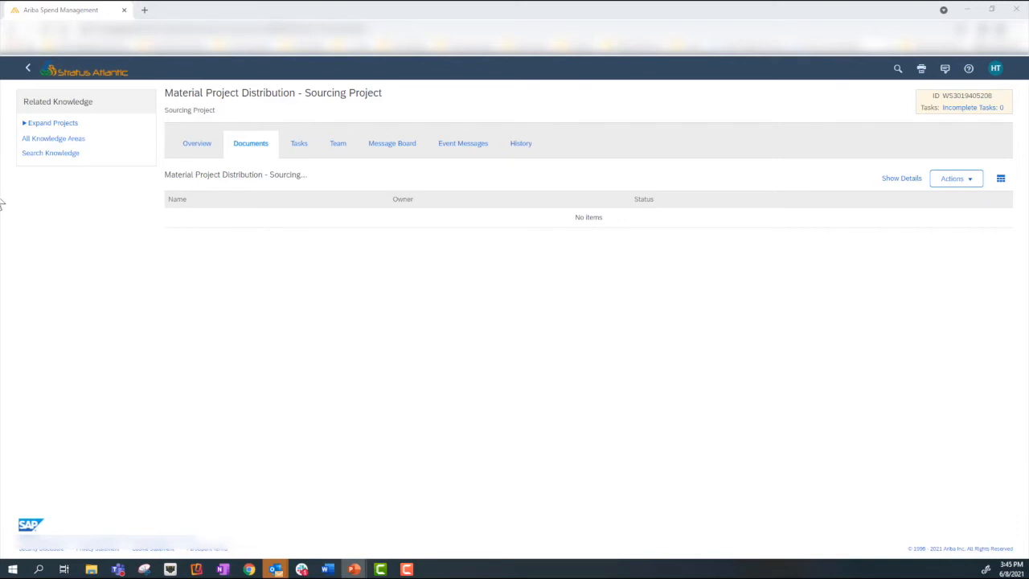
pyautogui.moveTo(270, 157)
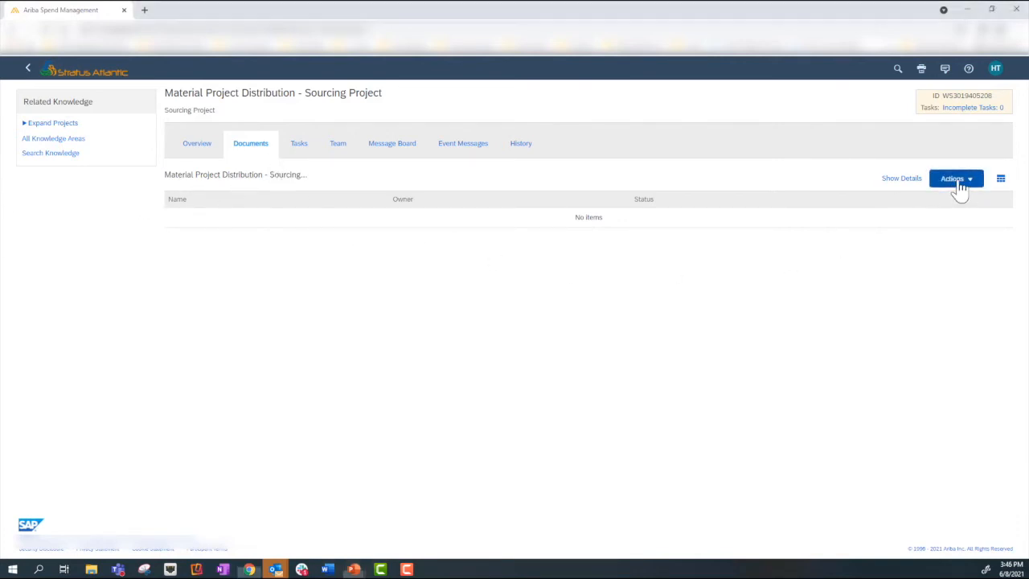
# Step: Reveal the Actions menu for adding a document to the empty Documents list
pyautogui.click(955, 177)
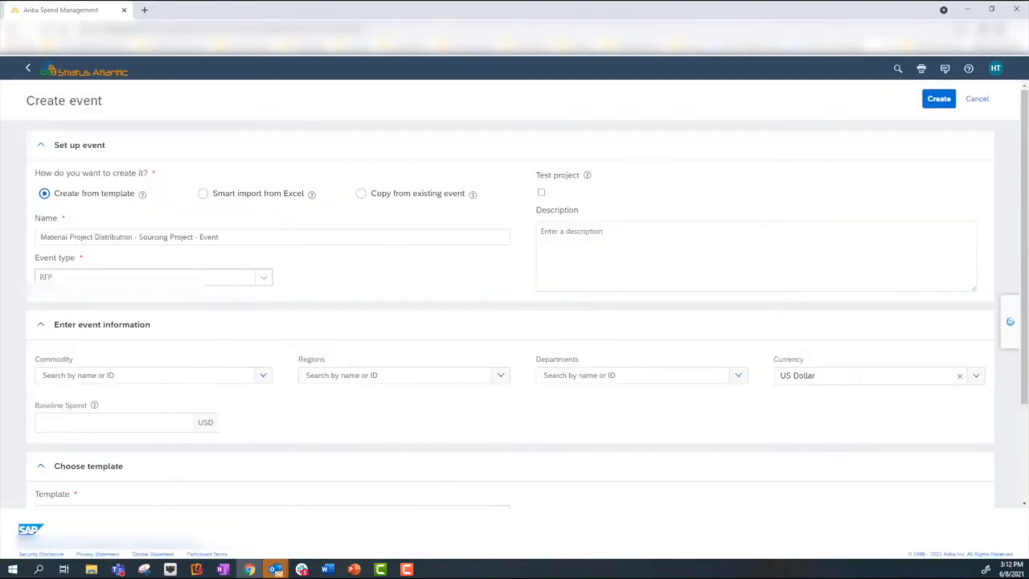
pyautogui.moveTo(45, 418)
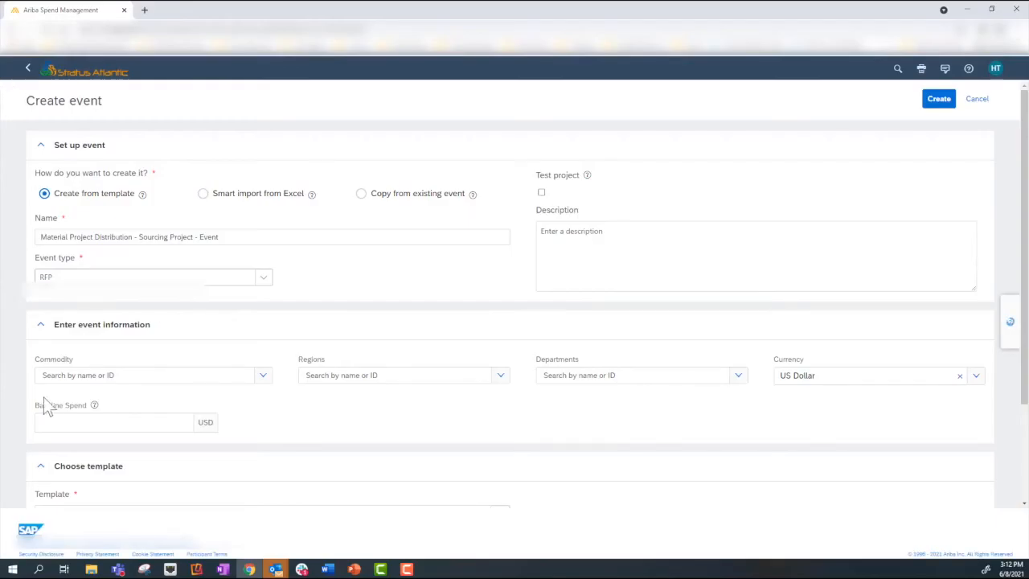
pyautogui.moveTo(48, 410)
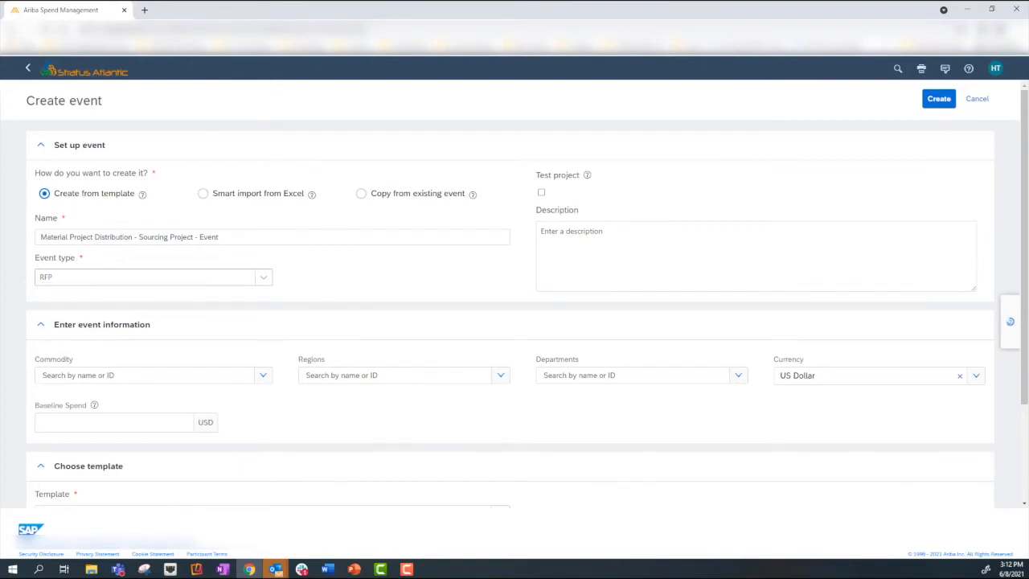
# Step: Create the RFP from template as 'Material Project Distribution - Sourcing Project - Event'
pyautogui.click(939, 98)
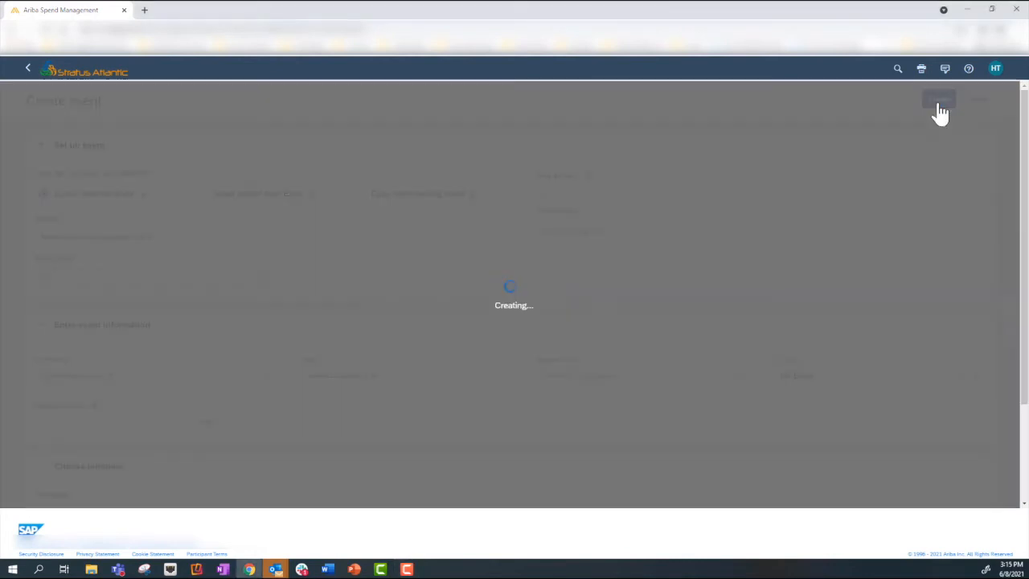
# Step: Save and close the draft RFP so it appears as an active project document
pyautogui.click(939, 103)
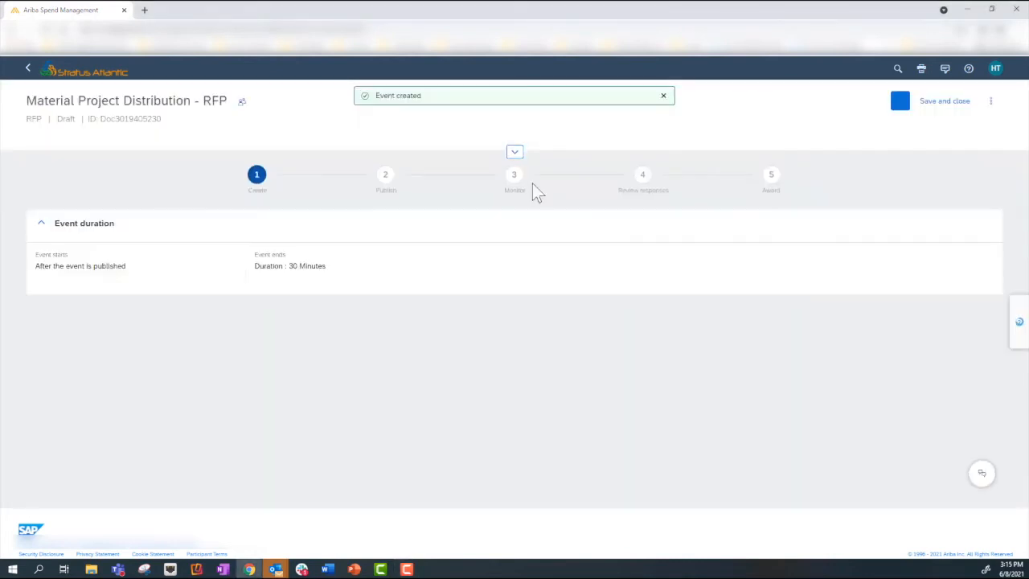
pyautogui.click(663, 94)
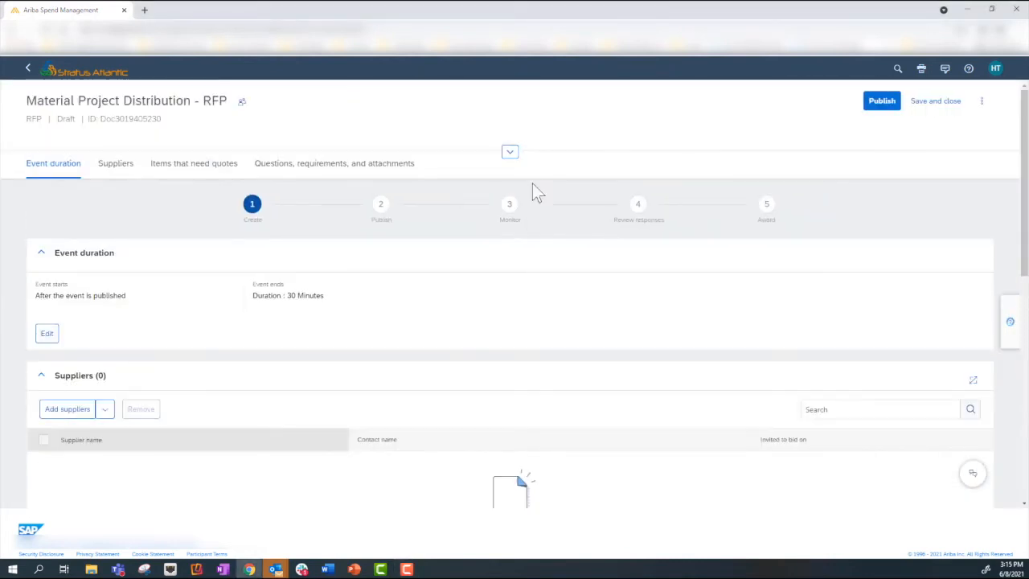
pyautogui.moveTo(219, 373)
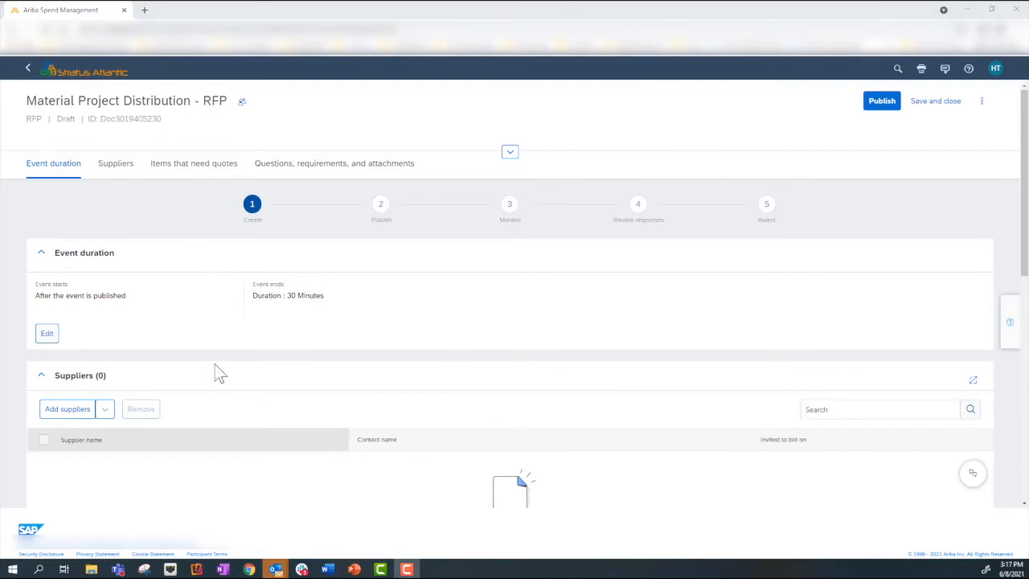
pyautogui.moveTo(936, 99)
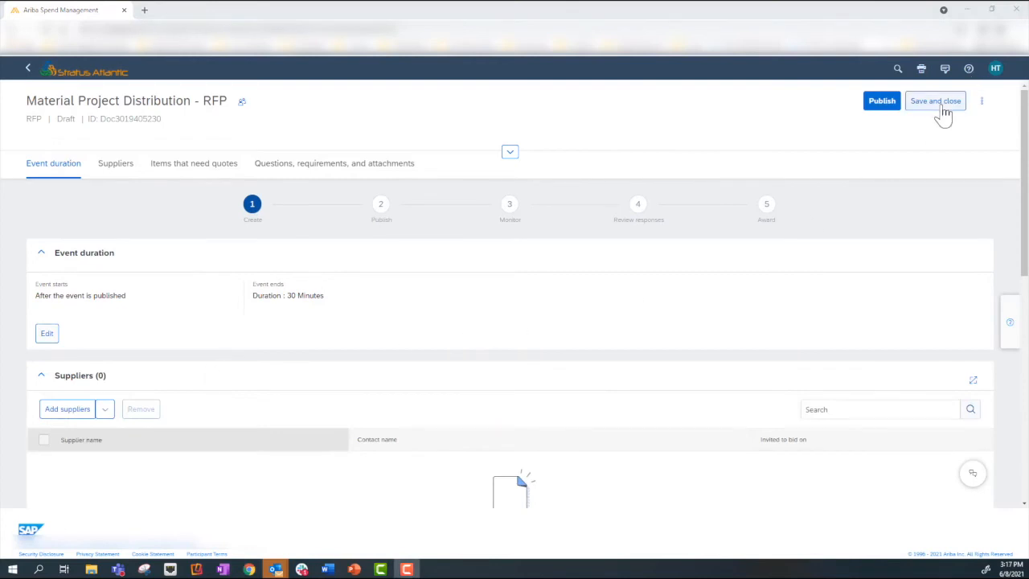
pyautogui.click(942, 100)
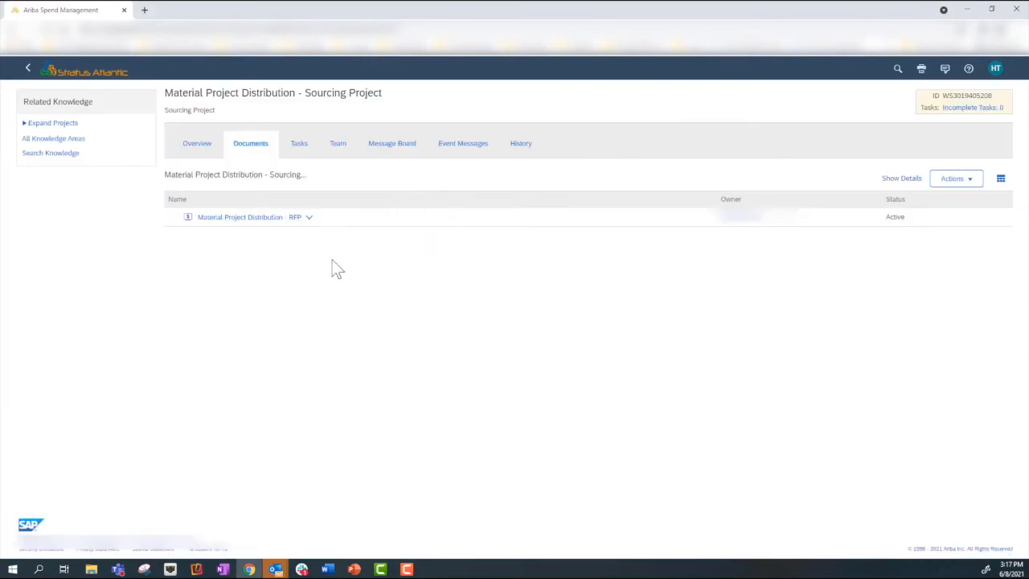
pyautogui.moveTo(169, 251)
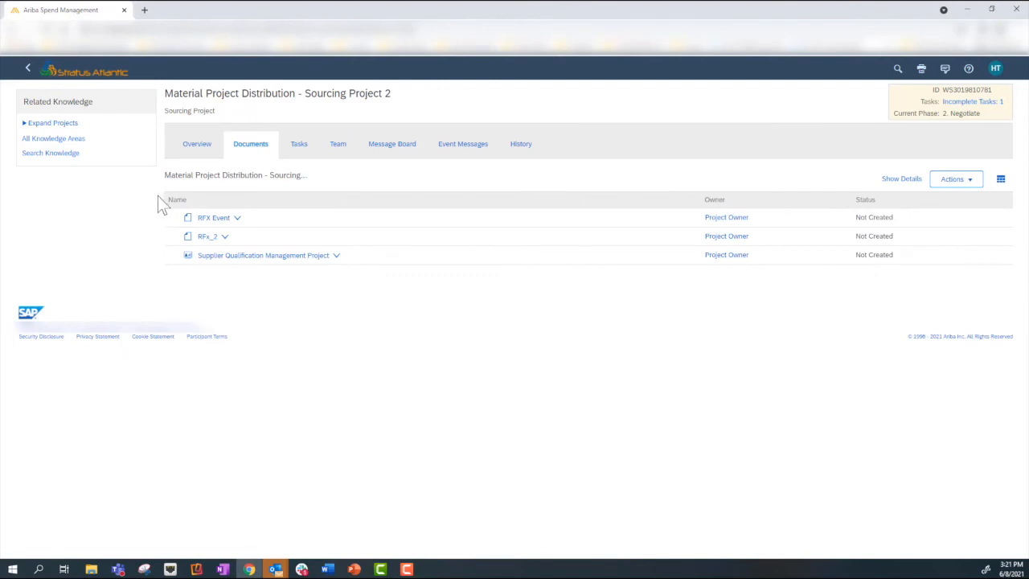
pyautogui.moveTo(207, 202)
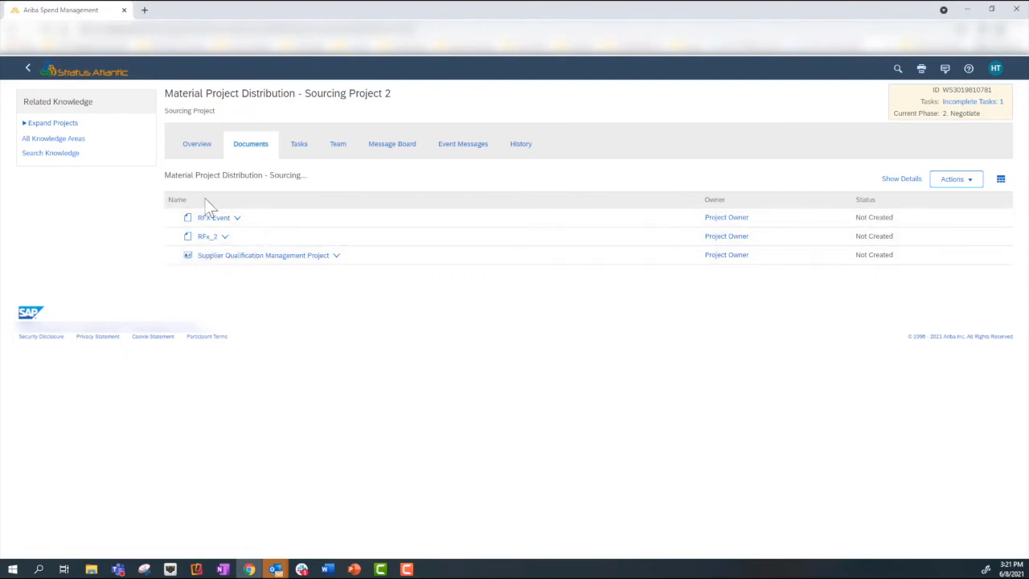